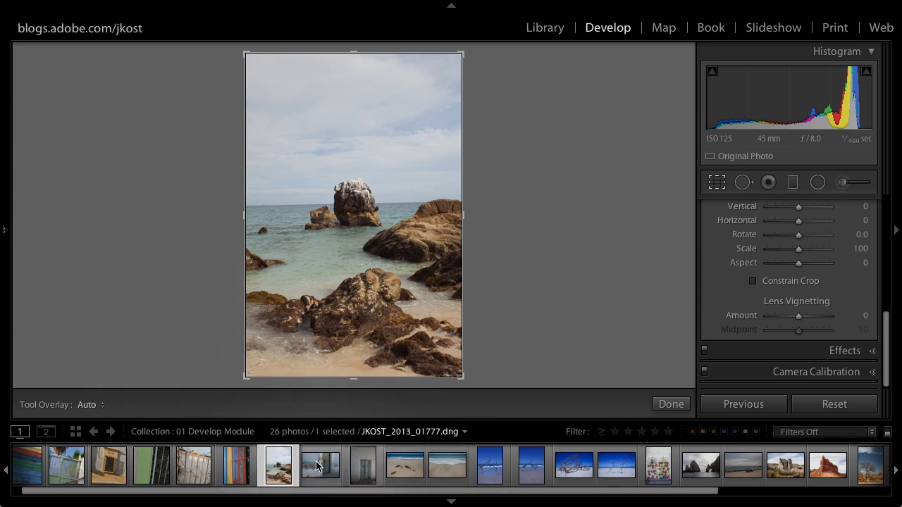
- Select the flat door photo from the Filmstrip to view it in Develop
{"action": "left_click", "coordinate": [320, 465]}
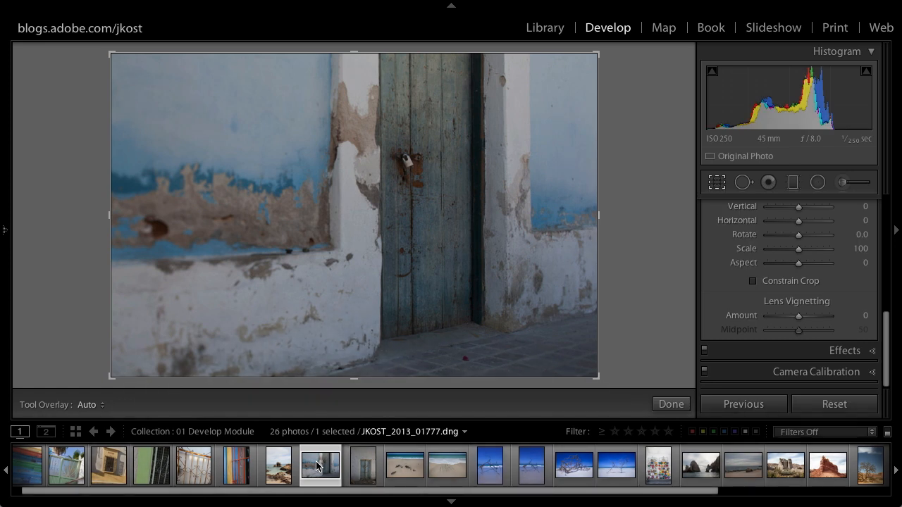
{"action": "mouse_move", "coordinate": [319, 465]}
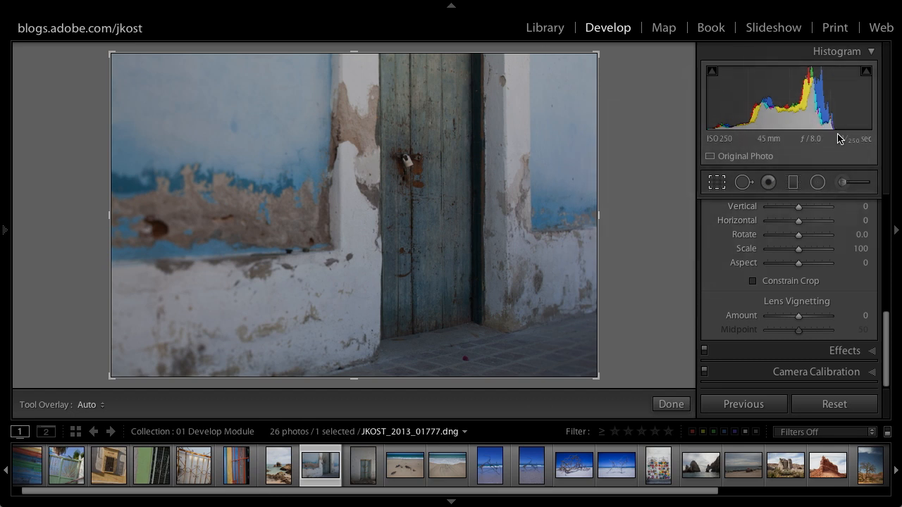
{"action": "mouse_move", "coordinate": [853, 140]}
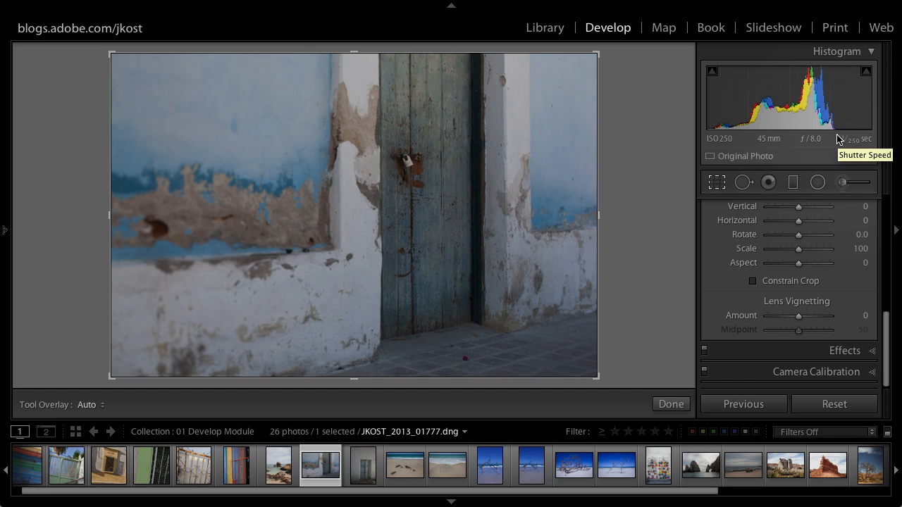
{"action": "mouse_move", "coordinate": [857, 114]}
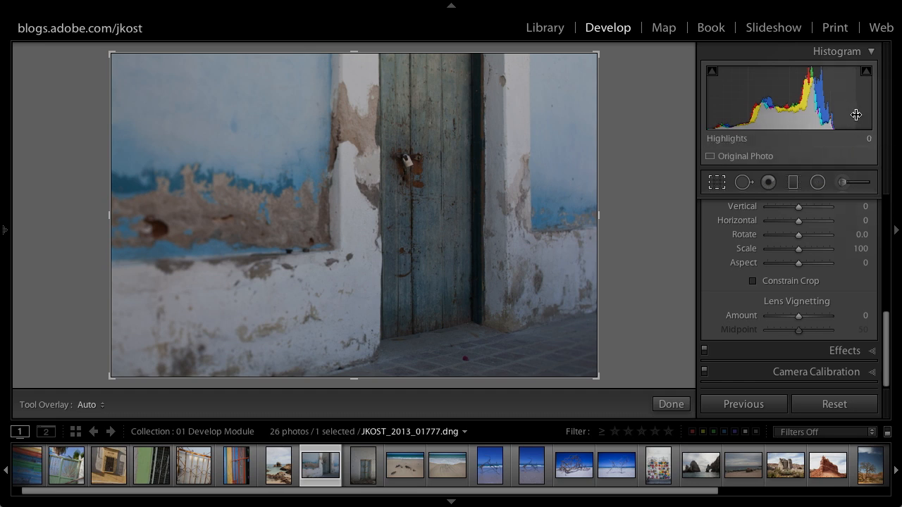
{"action": "mouse_move", "coordinate": [857, 112]}
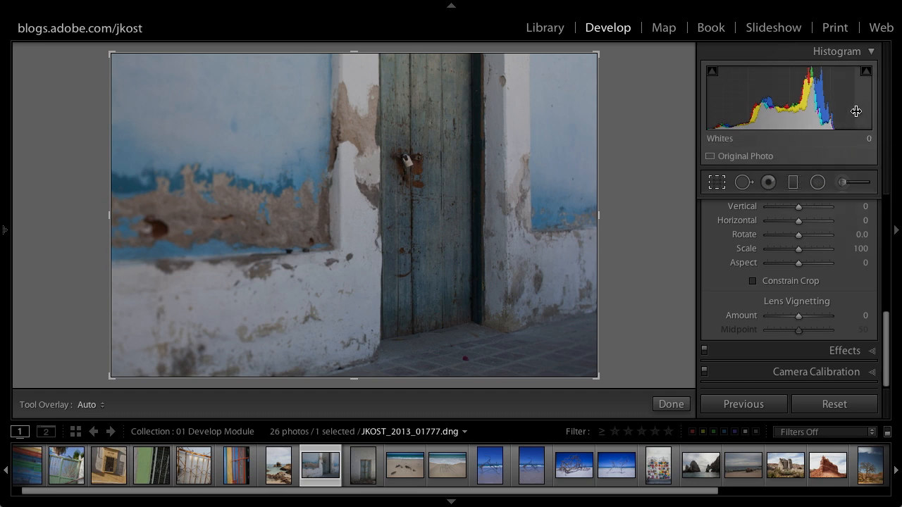
- Select the beach rocks photo from the Filmstrip for histogram comparison
{"action": "left_click", "coordinate": [276, 465]}
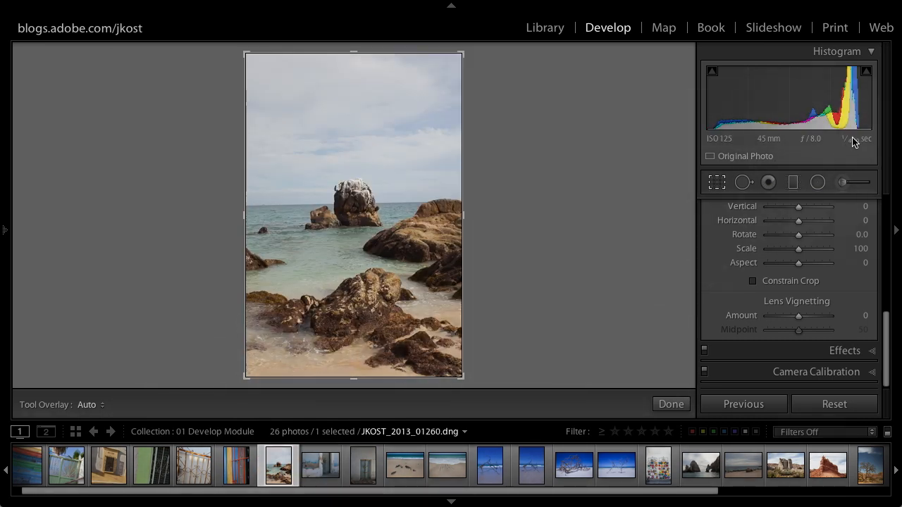
{"action": "mouse_move", "coordinate": [854, 141]}
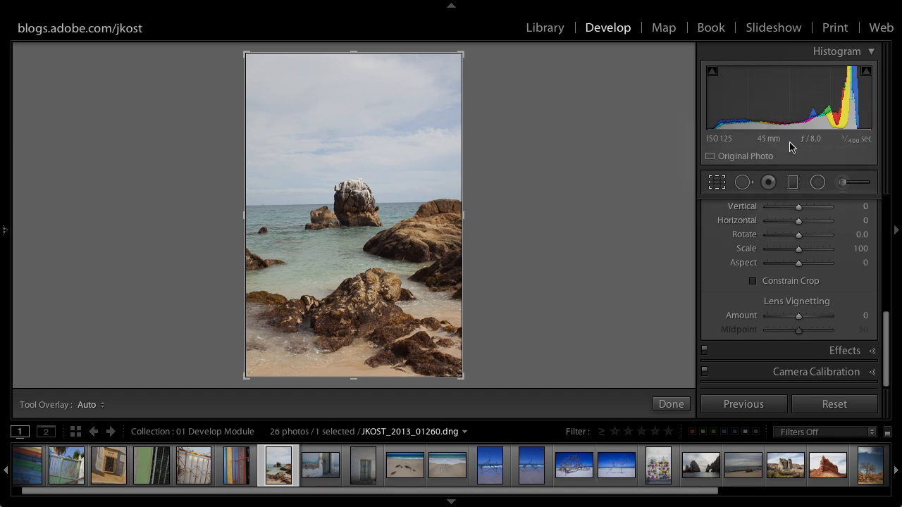
{"action": "mouse_move", "coordinate": [768, 138]}
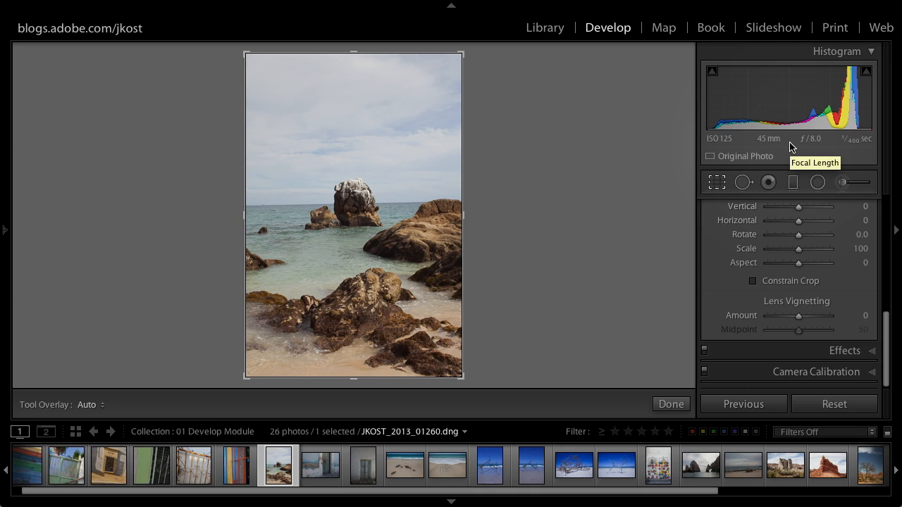
{"action": "mouse_move", "coordinate": [768, 138]}
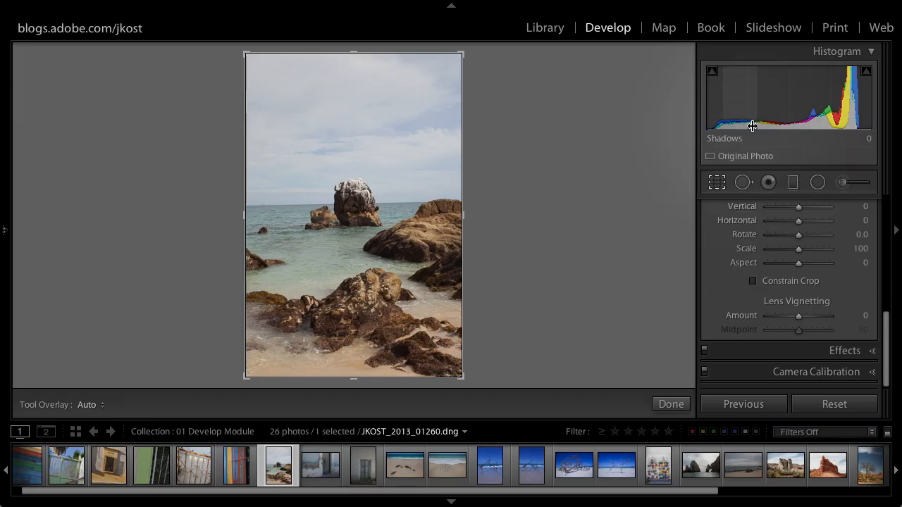
{"action": "mouse_move", "coordinate": [562, 204]}
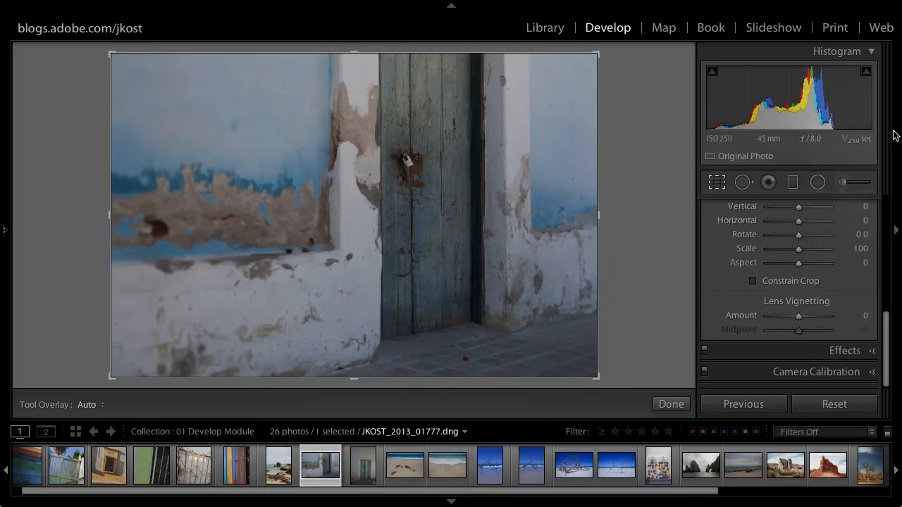
{"action": "mouse_move", "coordinate": [840, 175]}
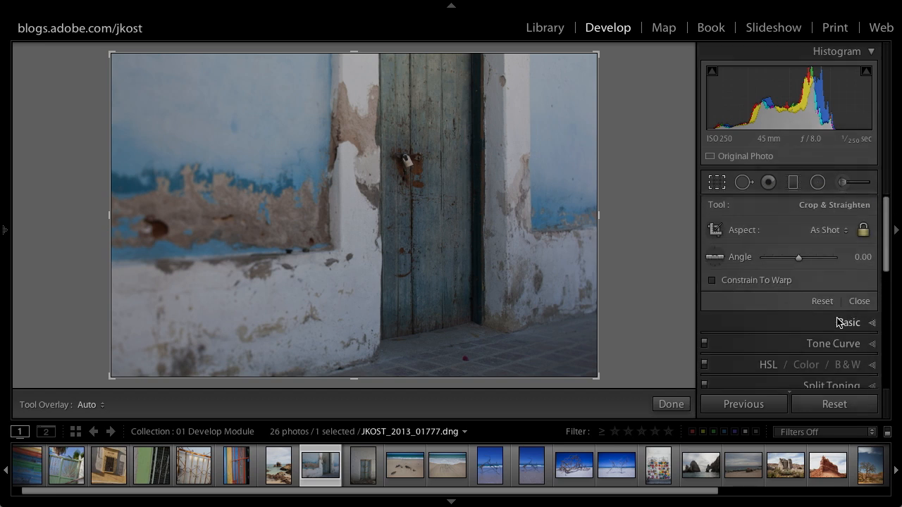
- Leave the Crop tool (R) and raise Exposure to +1.25, brightening the door photo
{"action": "key", "text": "r"}
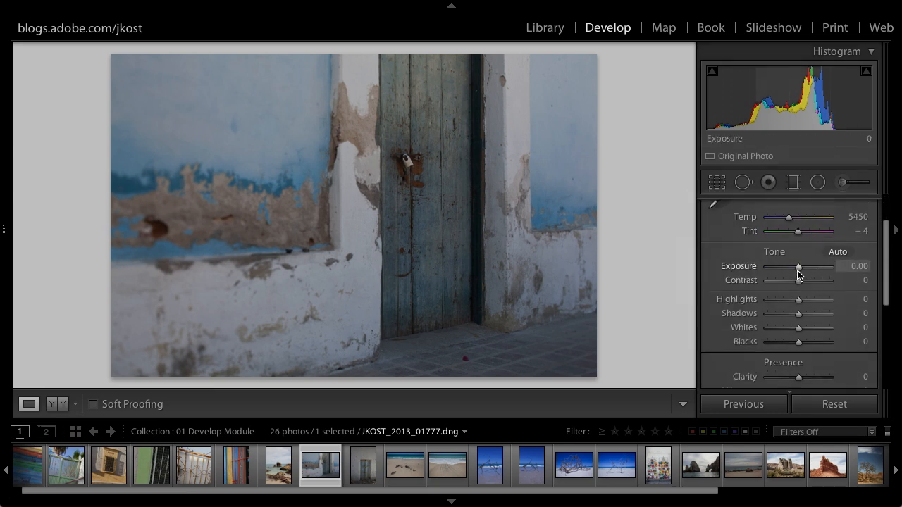
{"action": "left_click_drag", "start_coordinate": [798, 266], "coordinate": [803, 266]}
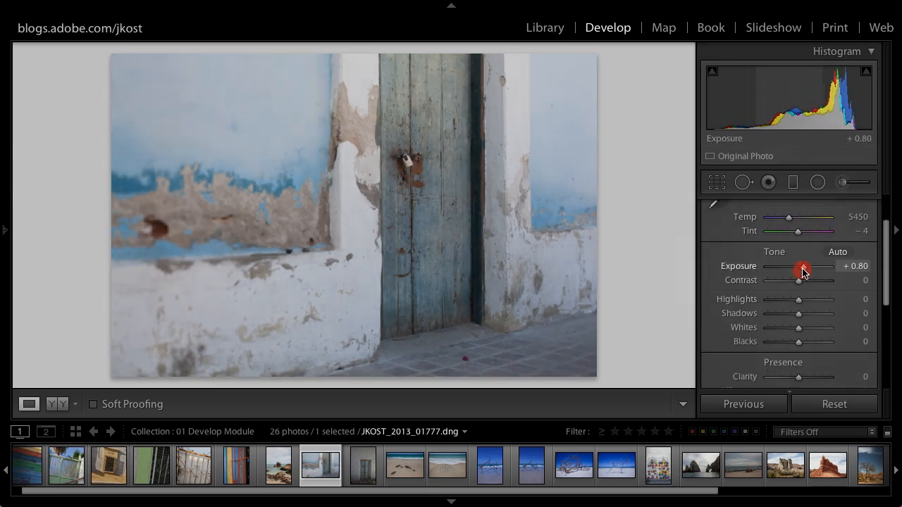
{"action": "left_click_drag", "start_coordinate": [801, 271], "coordinate": [809, 265]}
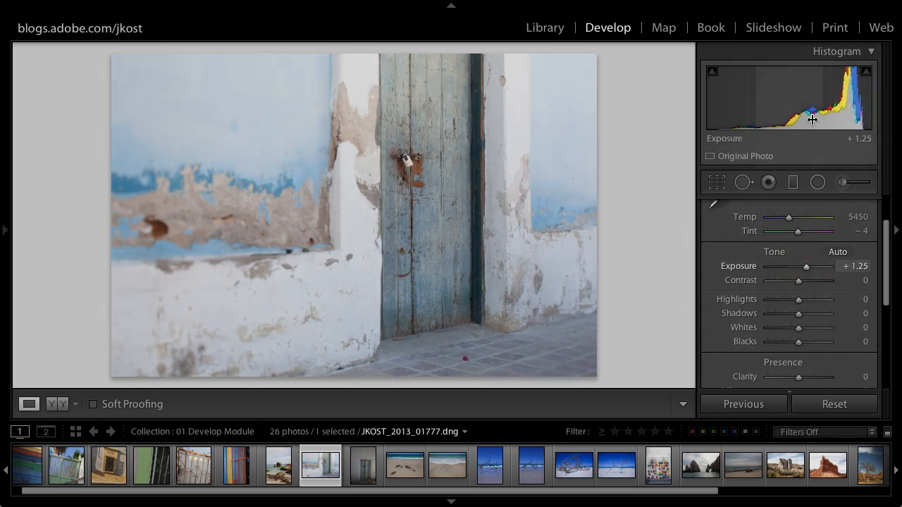
{"action": "mouse_move", "coordinate": [744, 121]}
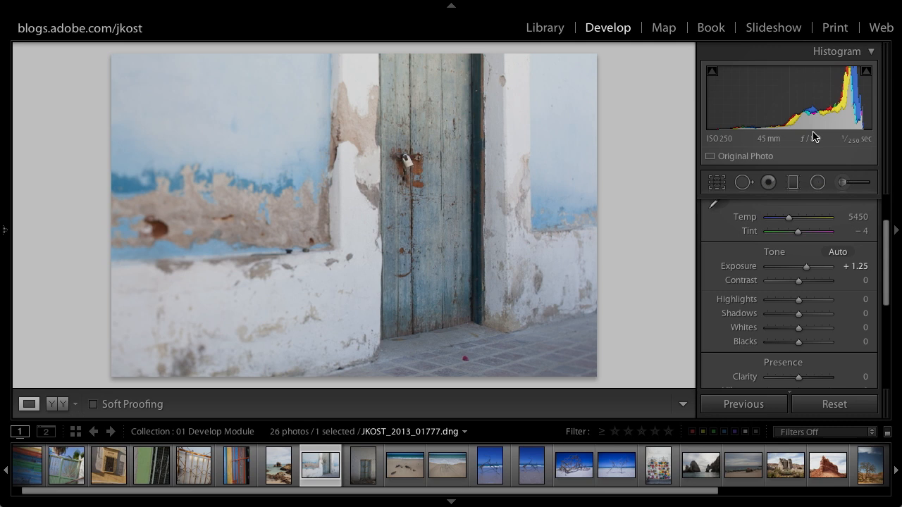
{"action": "mouse_move", "coordinate": [810, 138]}
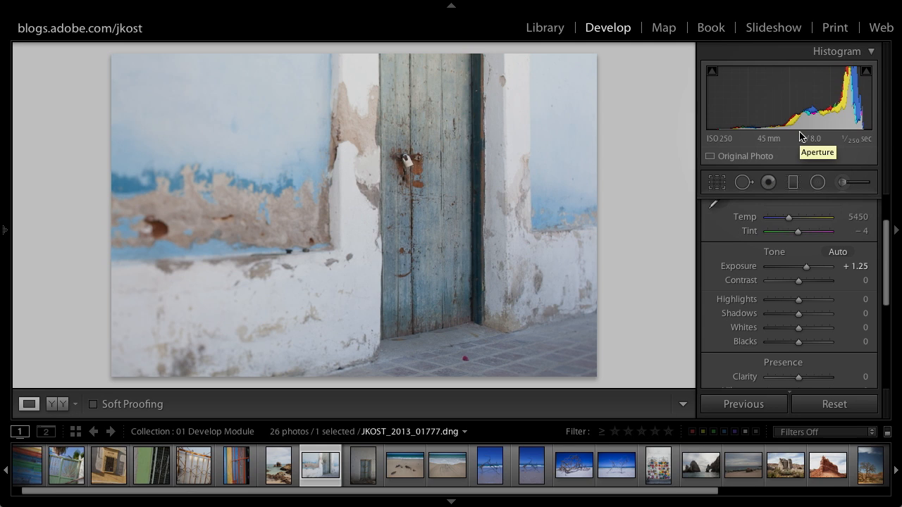
{"action": "mouse_move", "coordinate": [800, 135]}
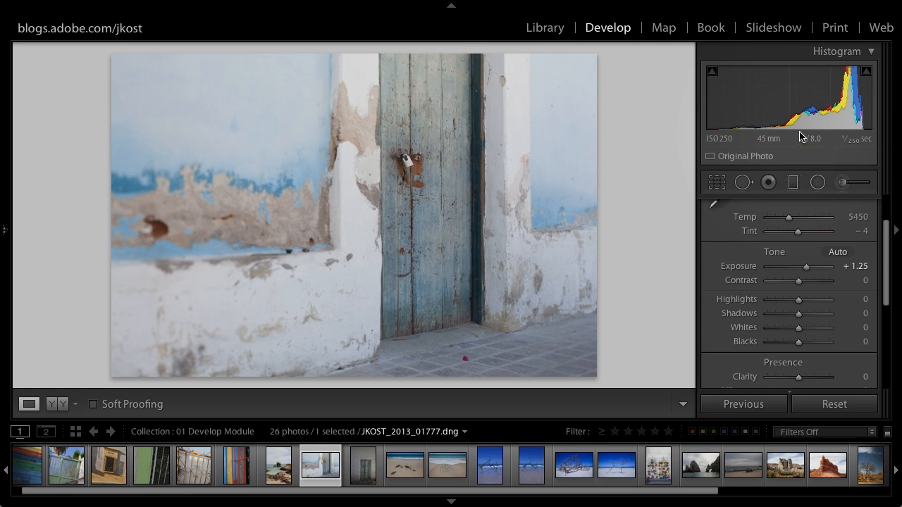